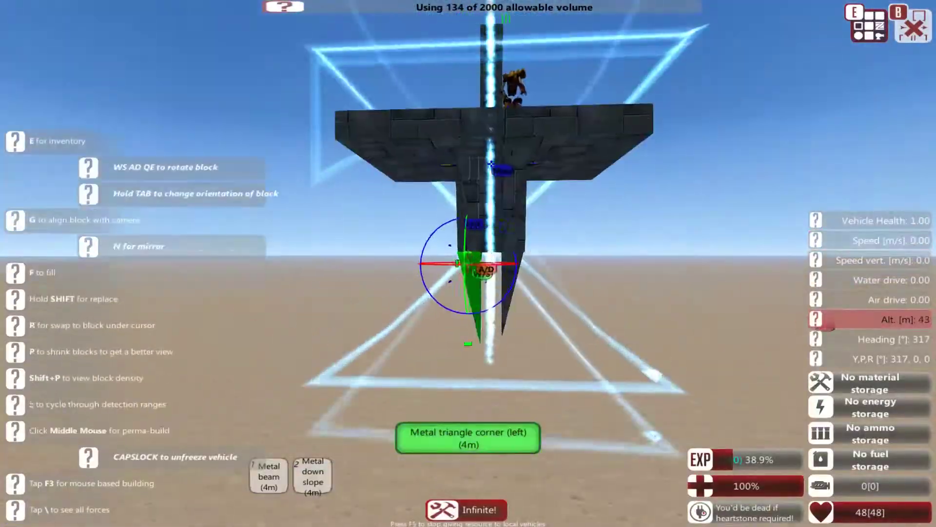
- Pick the laser combiner block from the block inventory
key(e)
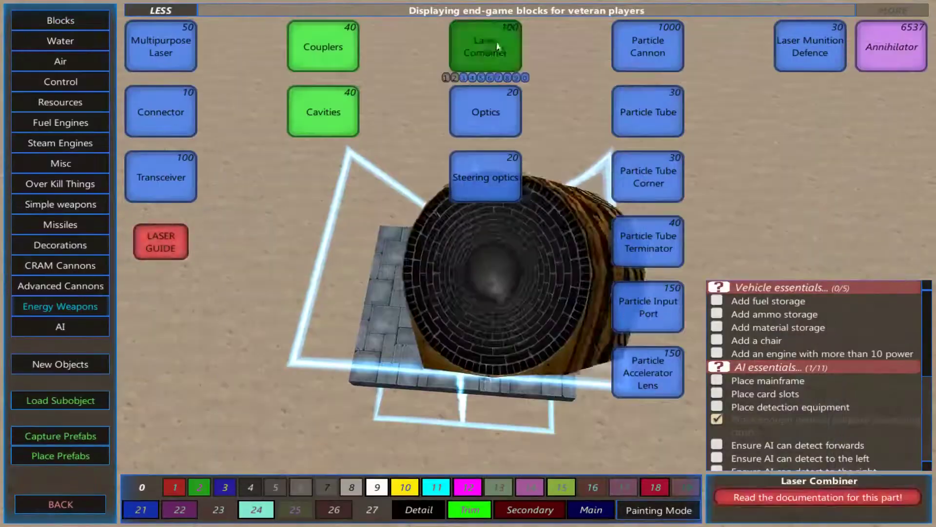
click(484, 111)
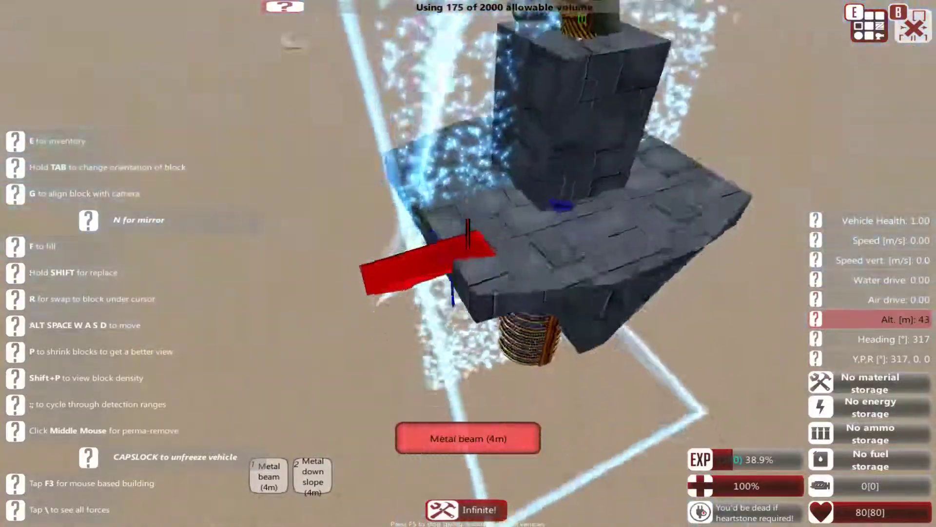
- Build metal beam and slope walls around the core and place the laser combiner inside
click(312, 476)
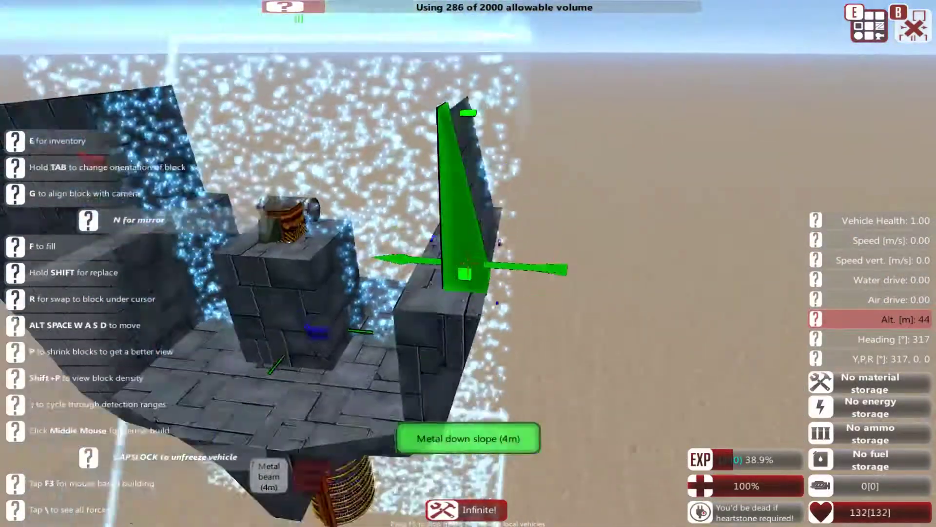
key(e)
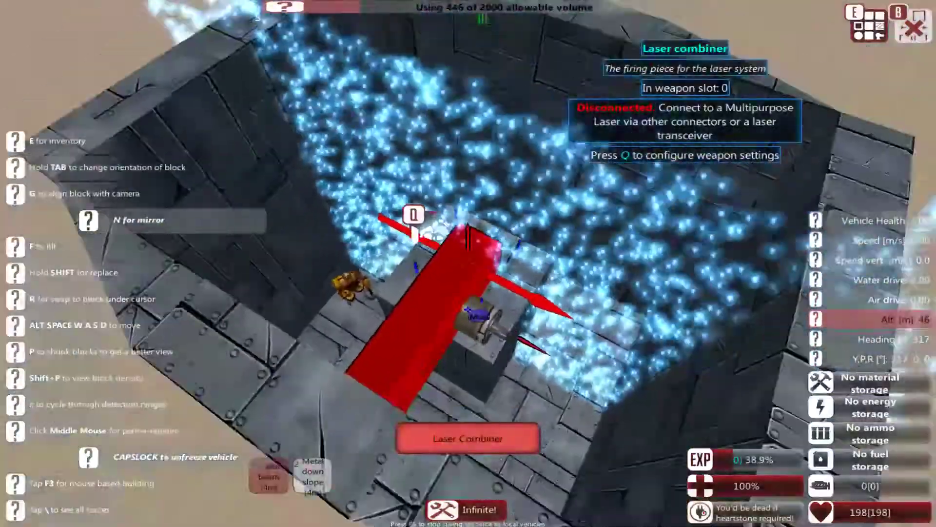
- Place a cylinder engine block and cover the body with 4m metal beams into a cube
key(e)
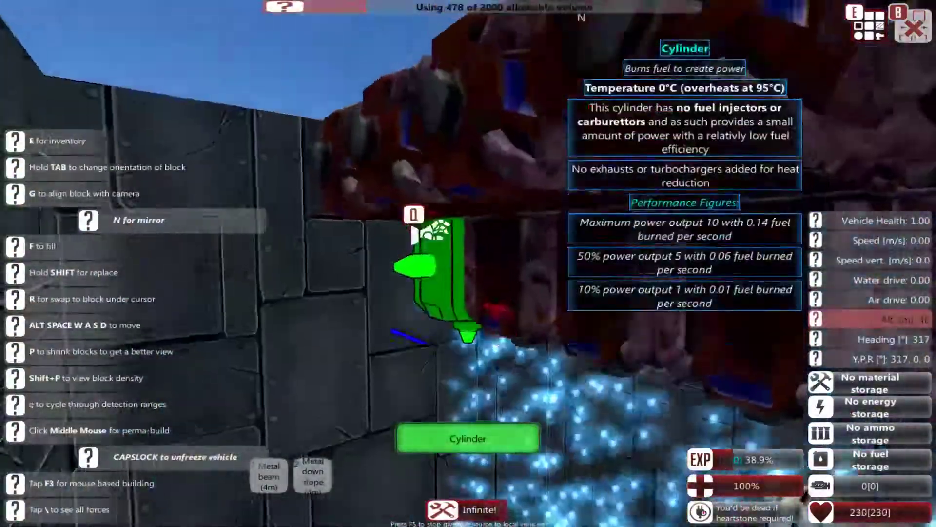
key(e)
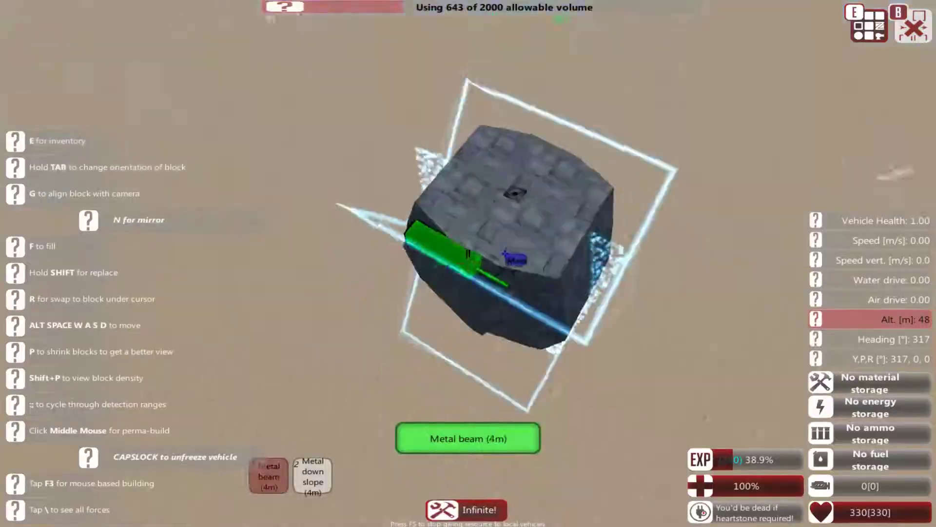
- Place straight-pipe exhaust for the engine and start placing a laser cavity
key(e)
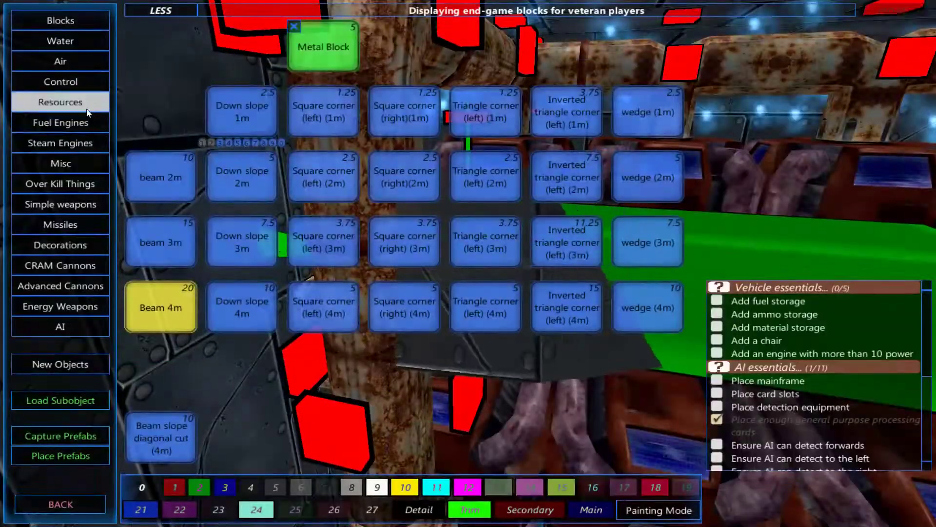
click(59, 101)
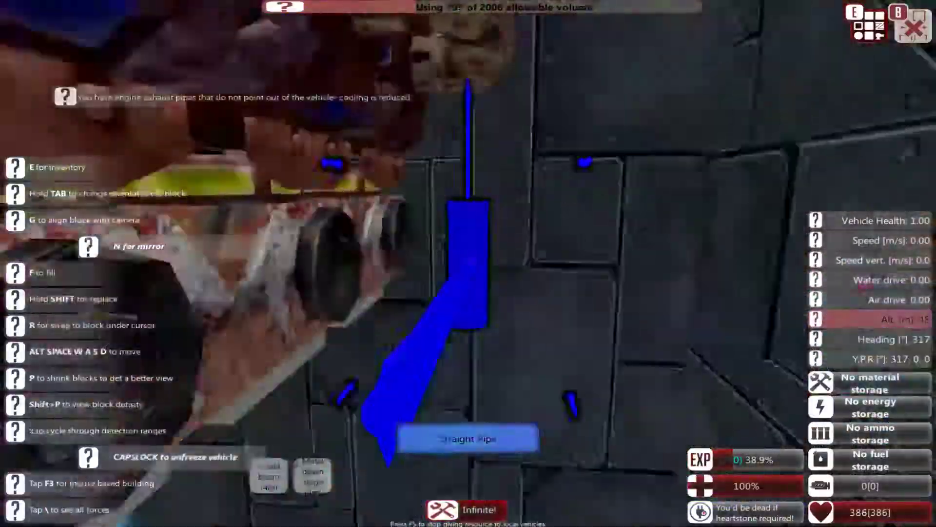
key(e)
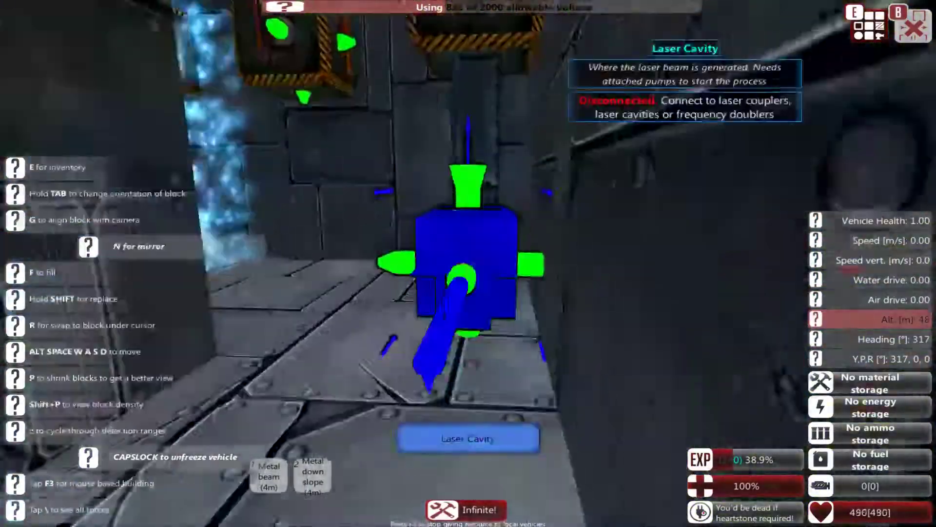
- Connect a rotated laser cavity, add fuel storage and place a laser Q-switch
key(e)
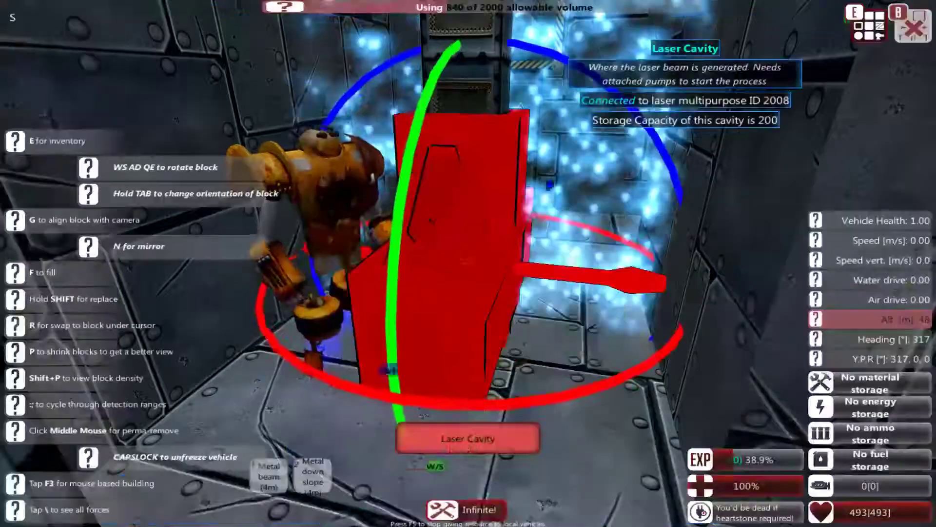
key(e)
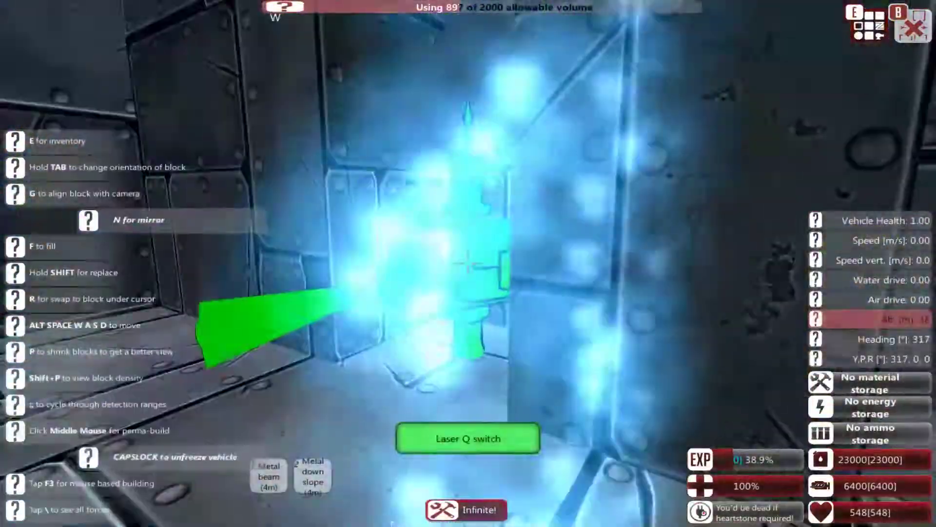
- Review the land AI and target prioritisation cards, then mount a circular ion thruster arm
click(468, 438)
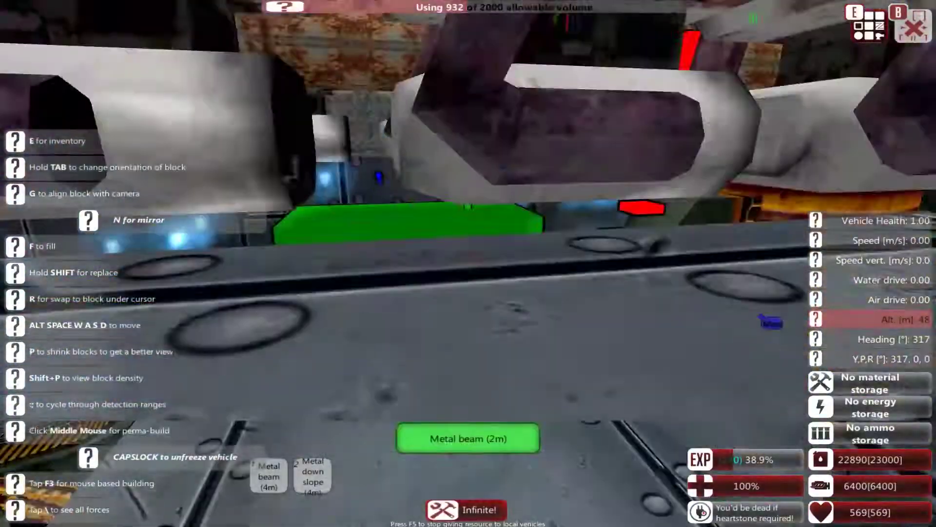
key(e)
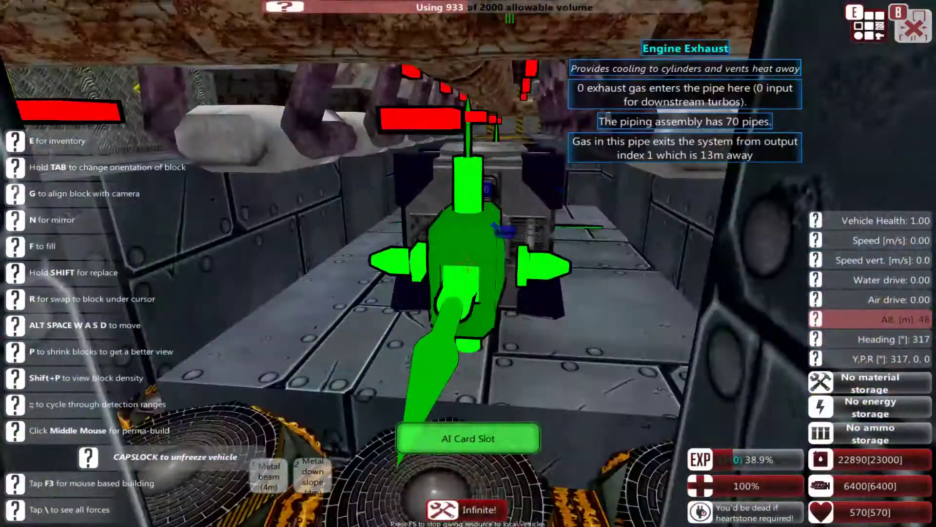
key(e)
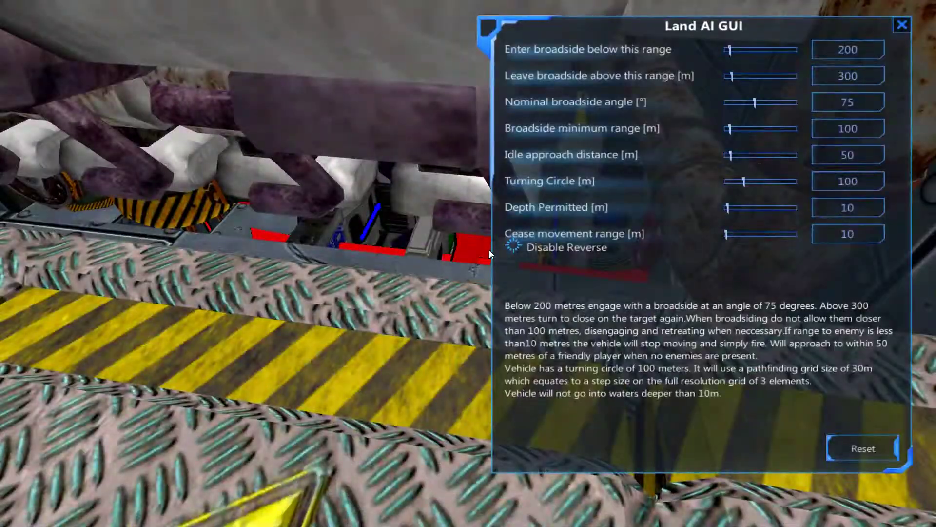
click(901, 24)
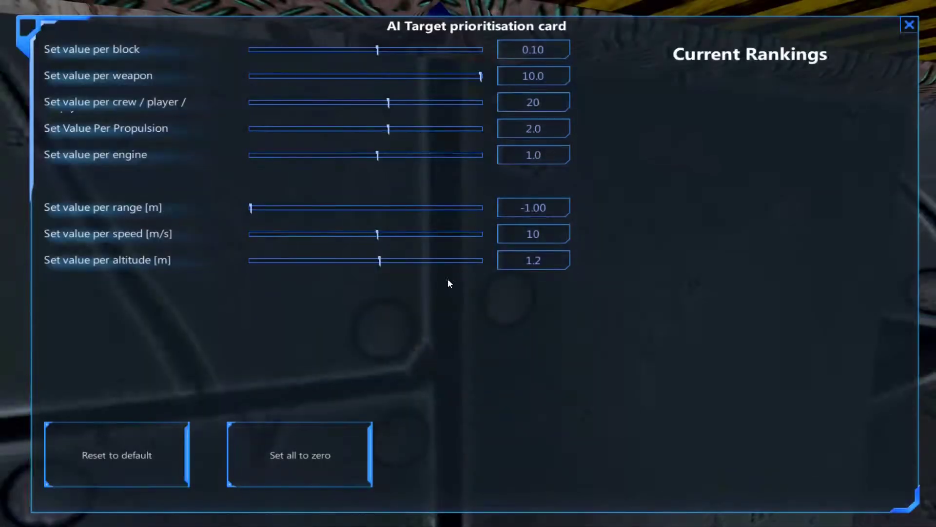
click(908, 24)
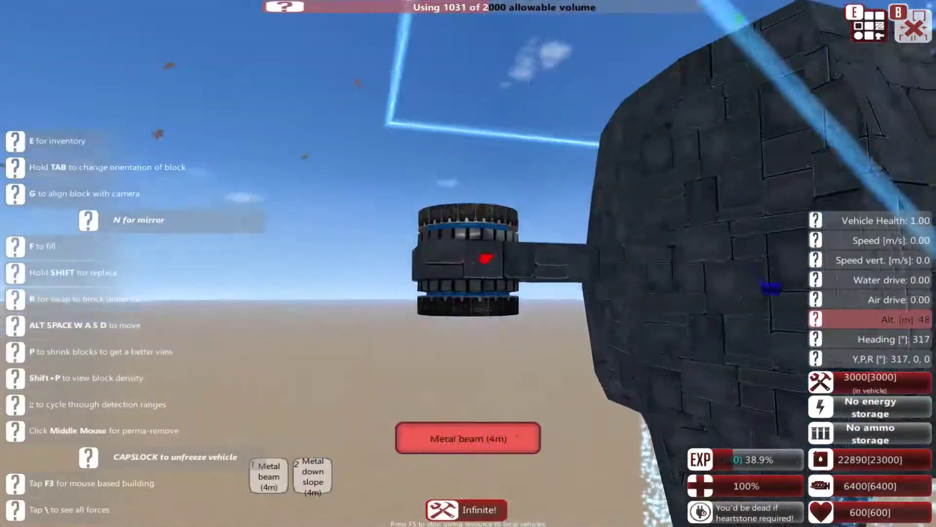
- Place an ion thruster set to left-side roll and open the PID controller settings
key(e)
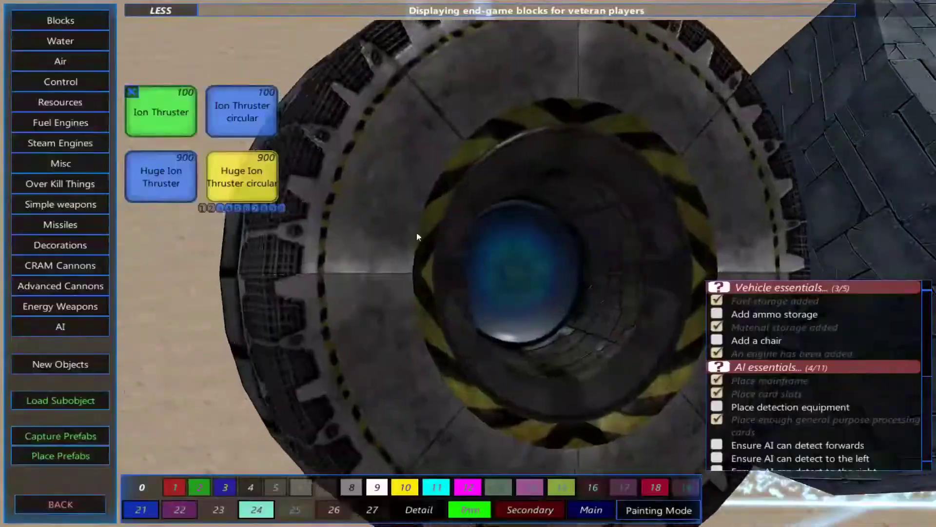
mouse_move(160, 111)
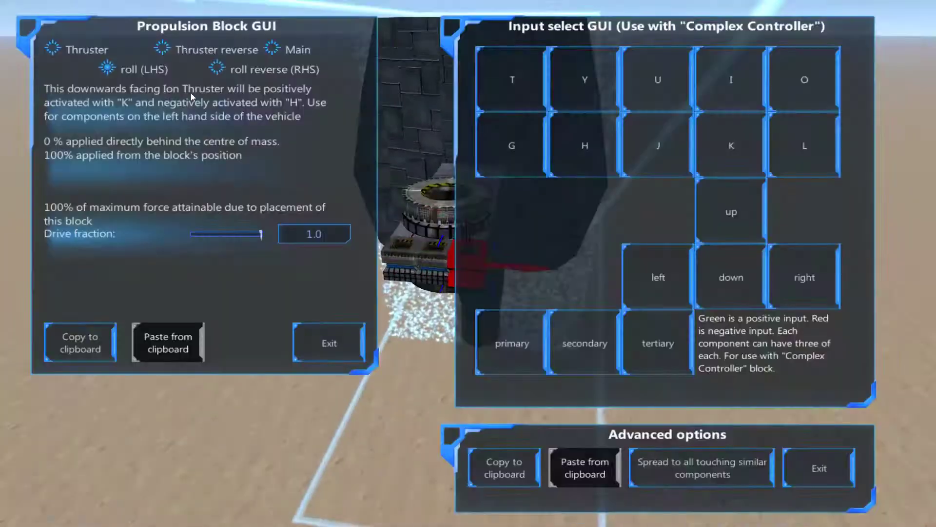
click(328, 343)
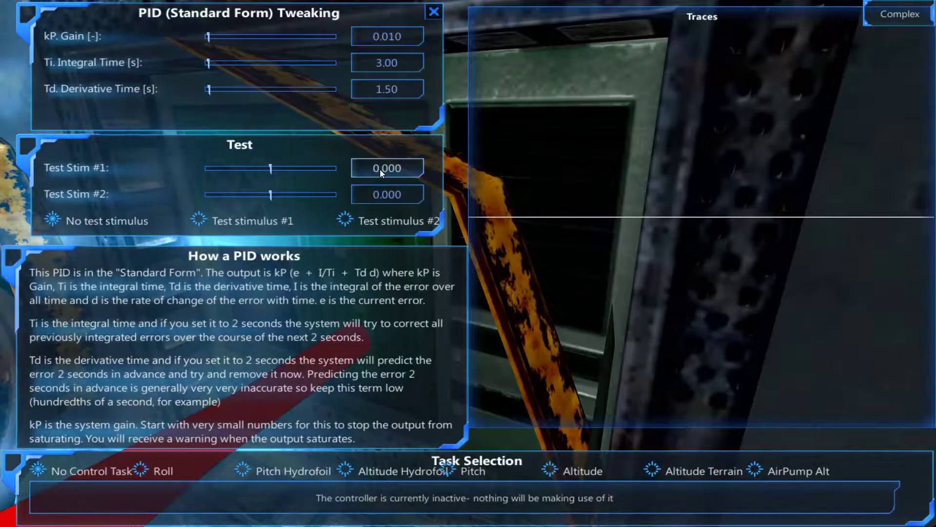
- Set Test Stim #1 to 750 with the Altitude Terrain task, then close the PID GUI
drag(274, 168, 318, 168)
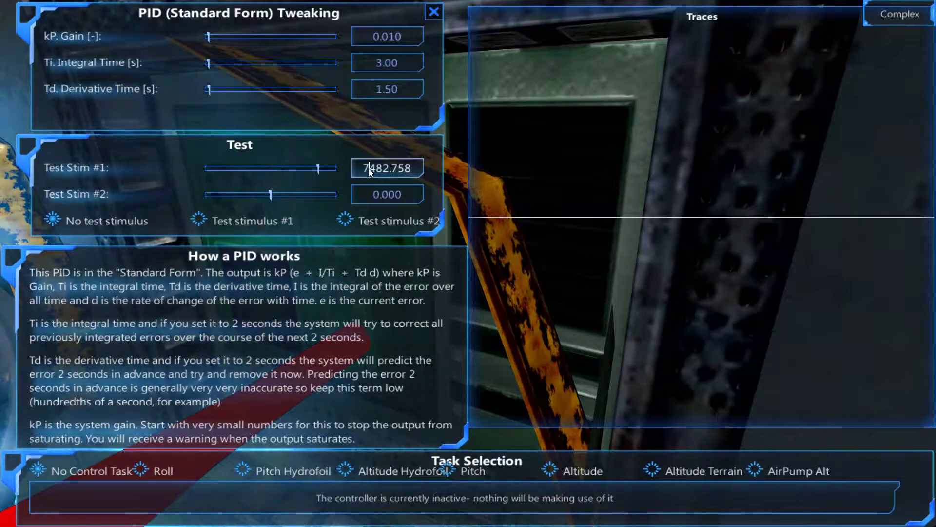
click(572, 471)
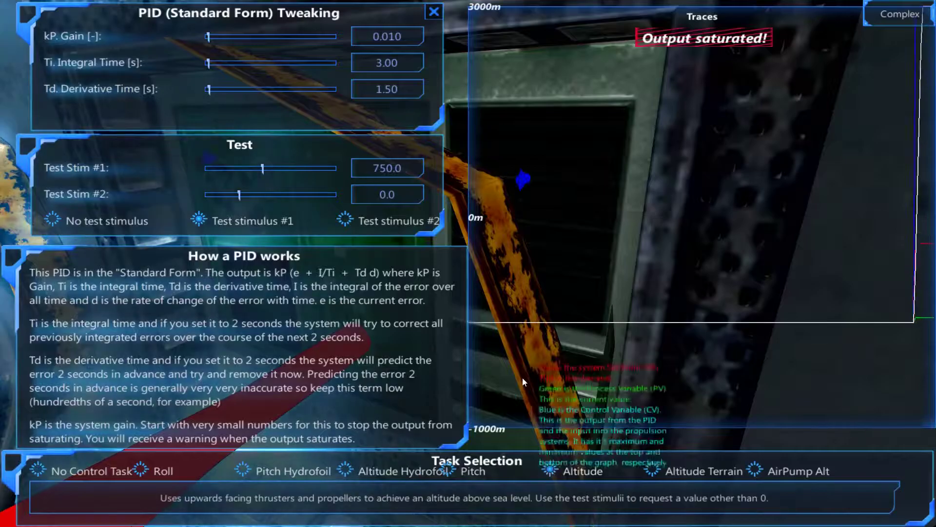
click(433, 12)
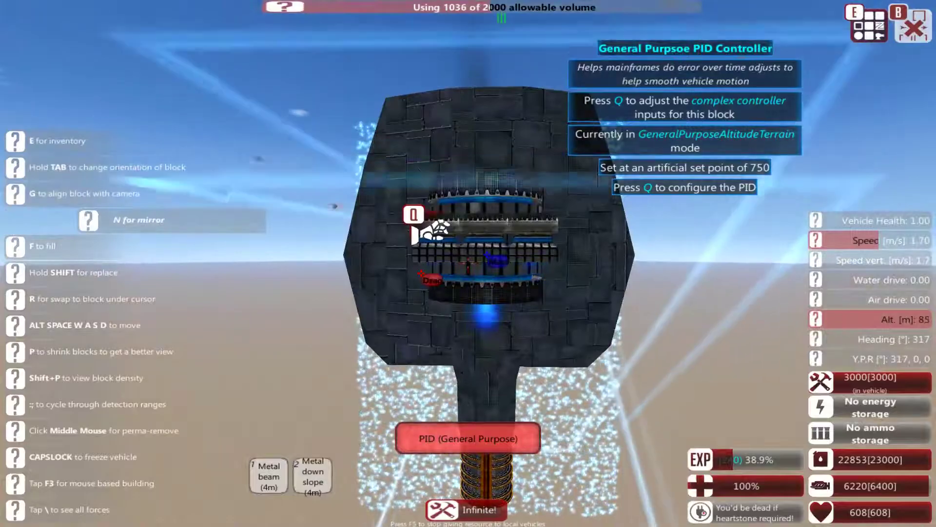
- Set the second PID controller to the Roll task and close its settings
key(q)
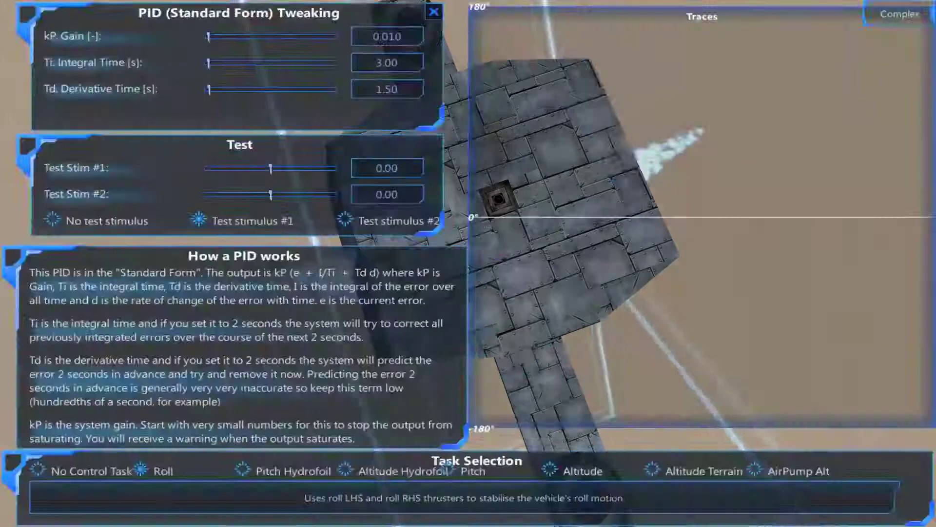
click(433, 11)
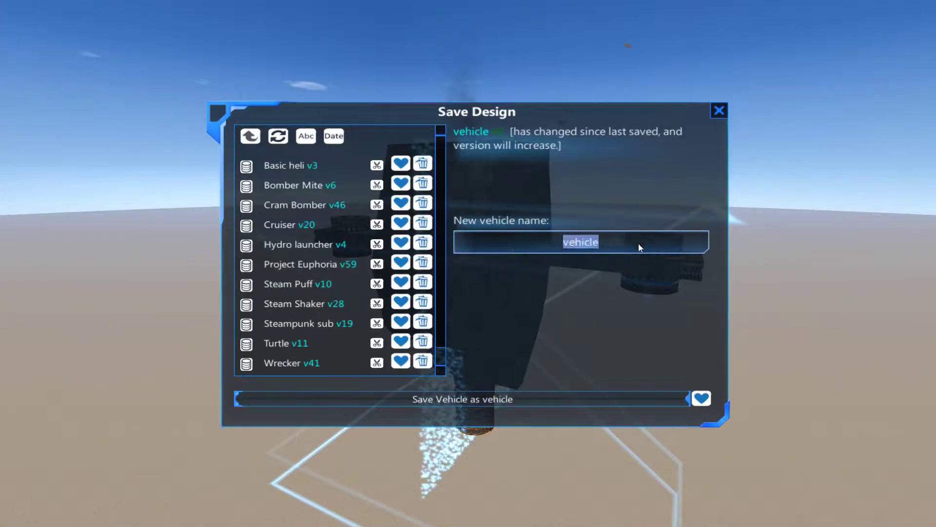
- Save the vehicle design as 'Lazer drone'
text(Lazer drone)
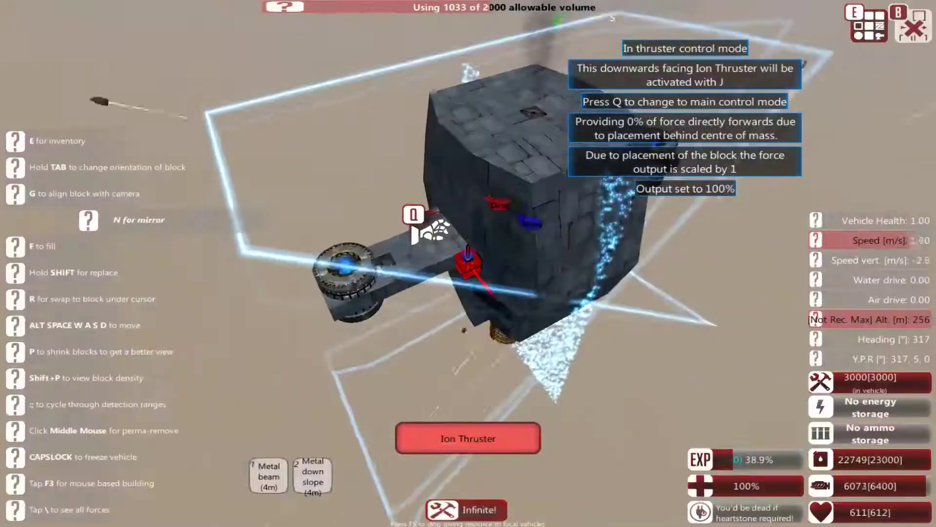
- Bring up the block inventory on its AI category to add detection equipment
key(capslock)
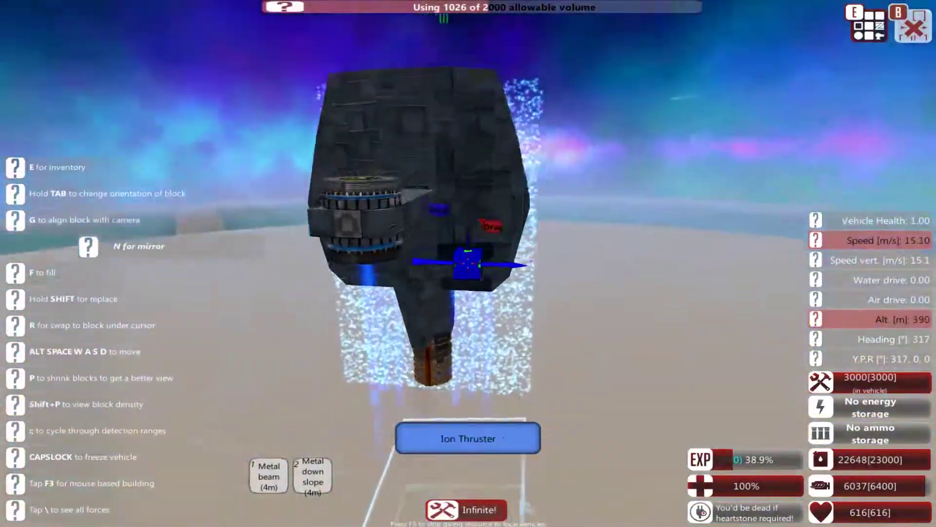
key(e)
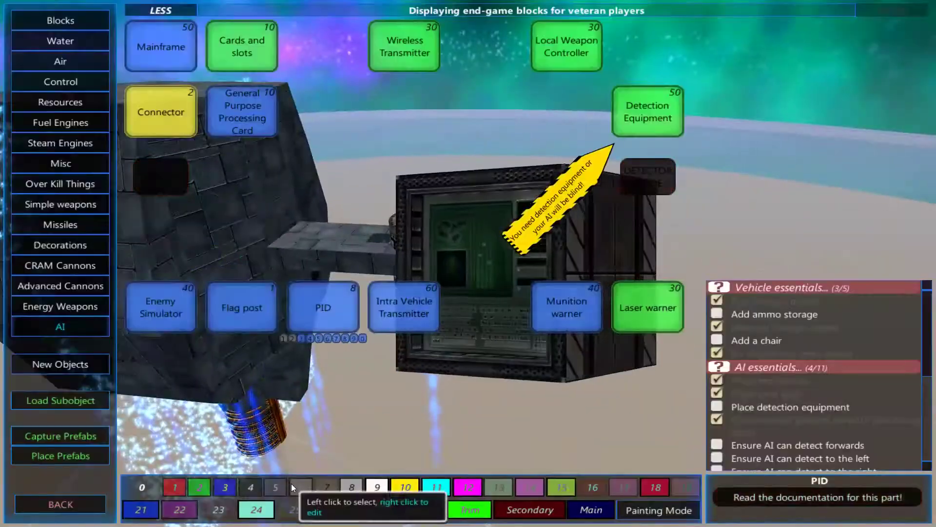